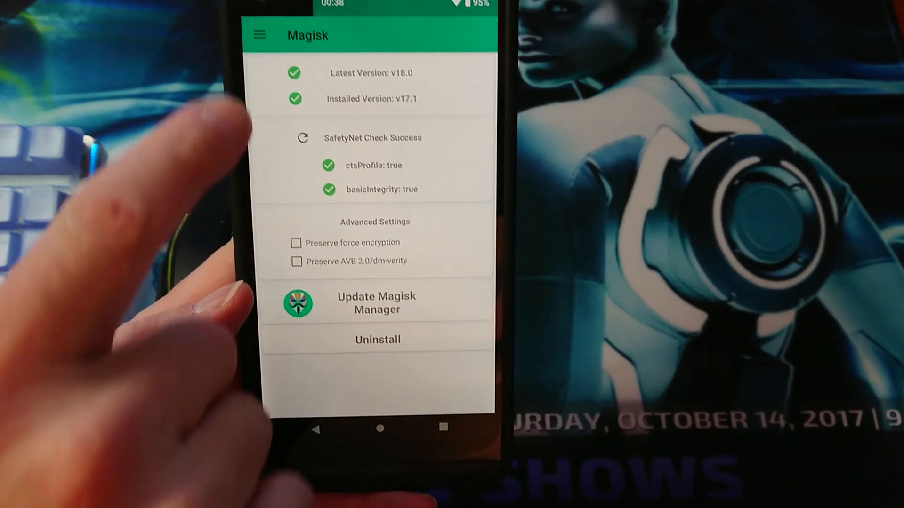
Step: Add a new module from Magisk Manager's Modules screen to bring up the SD64 file browser
{"action": "left_click", "coordinate": [258, 34]}
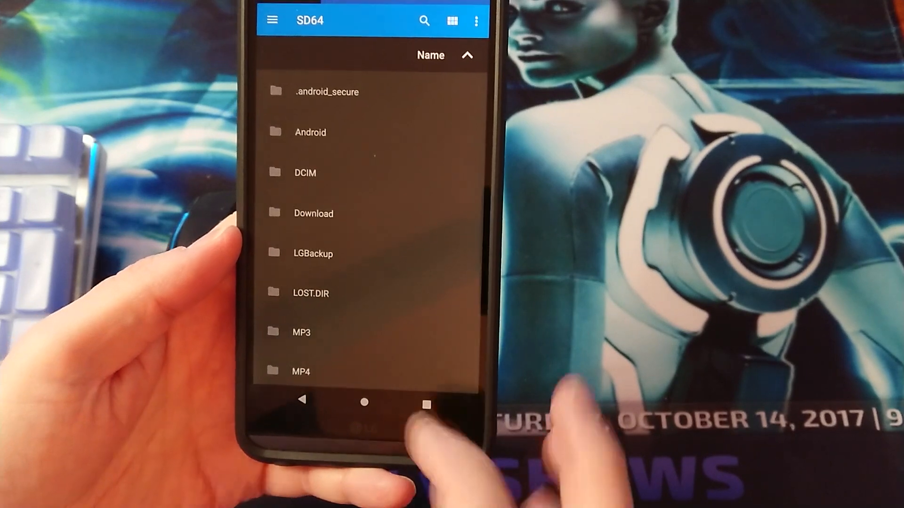
Step: Scroll the SD64 card's root listing past the folders until AODEnabler.zip is visible
{"action": "scroll", "scroll_direction": "down", "scroll_amount": 3}
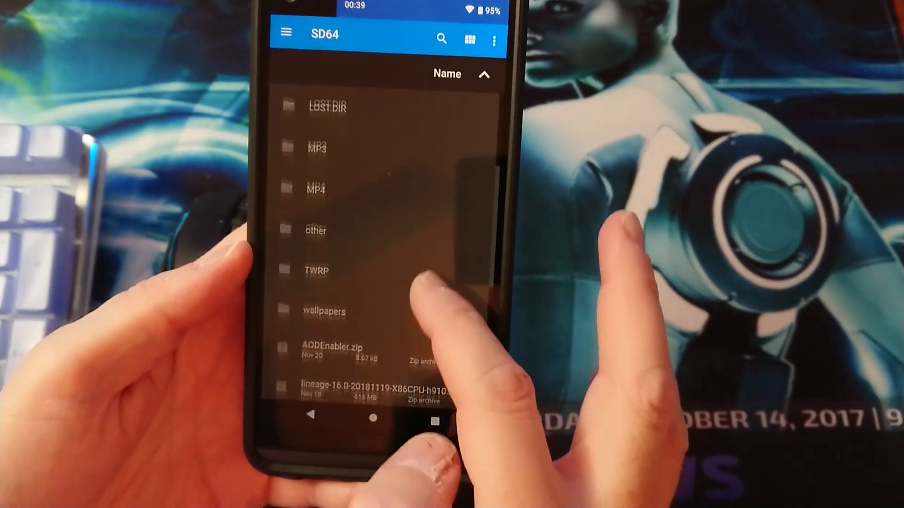